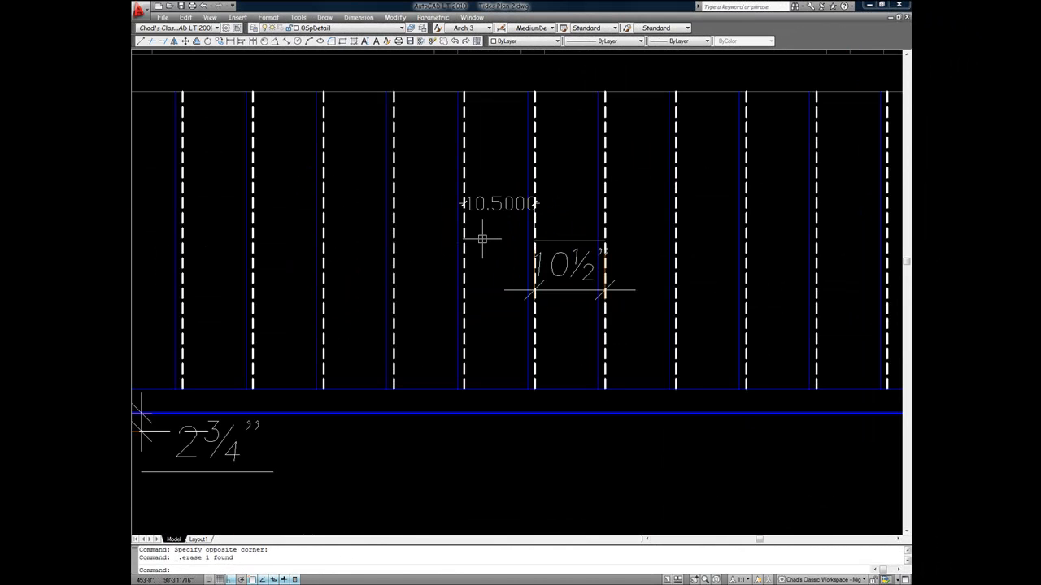
mouse_move(521, 257)
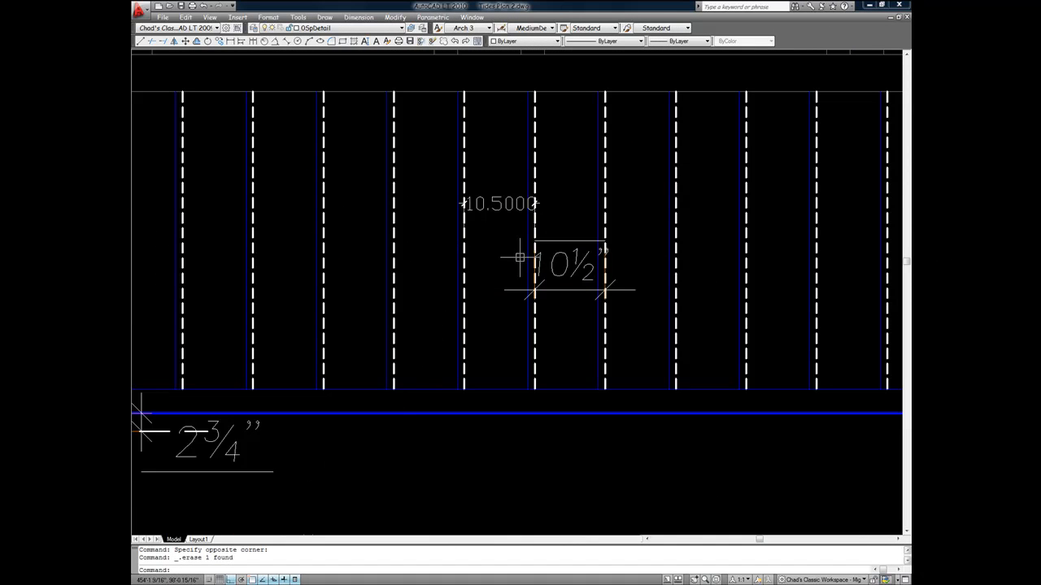
Draw the floor-level line beneath the bottom step and end the LINE command.
scroll("down", 3)
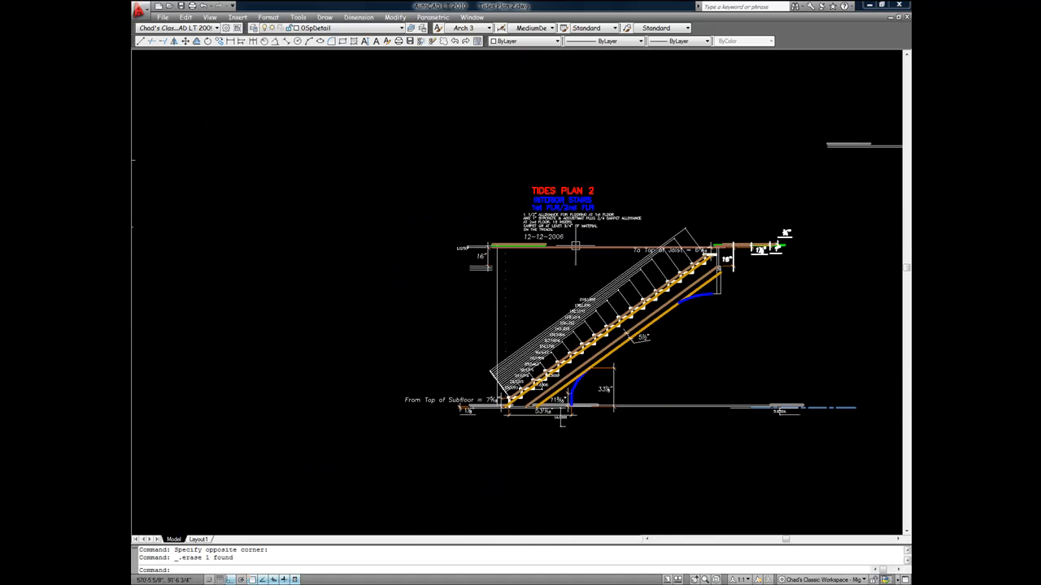
scroll("up", 3)
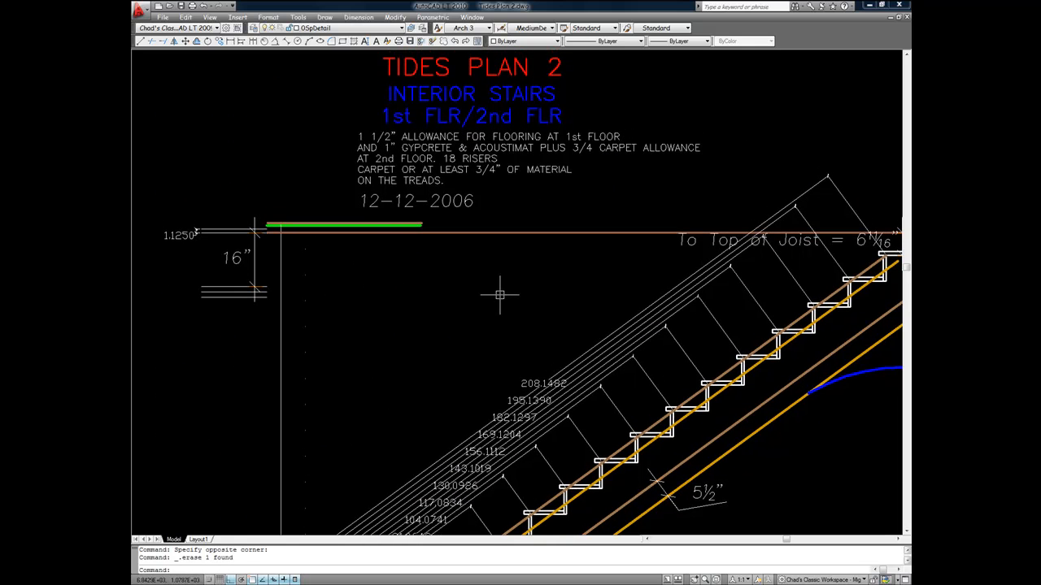
mouse_move(462, 296)
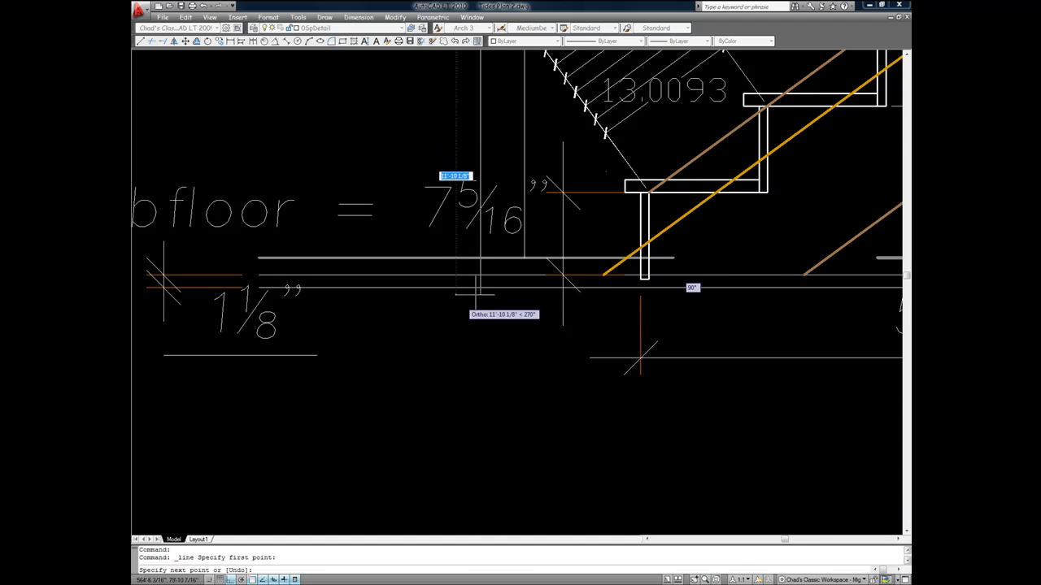
left_click(475, 259)
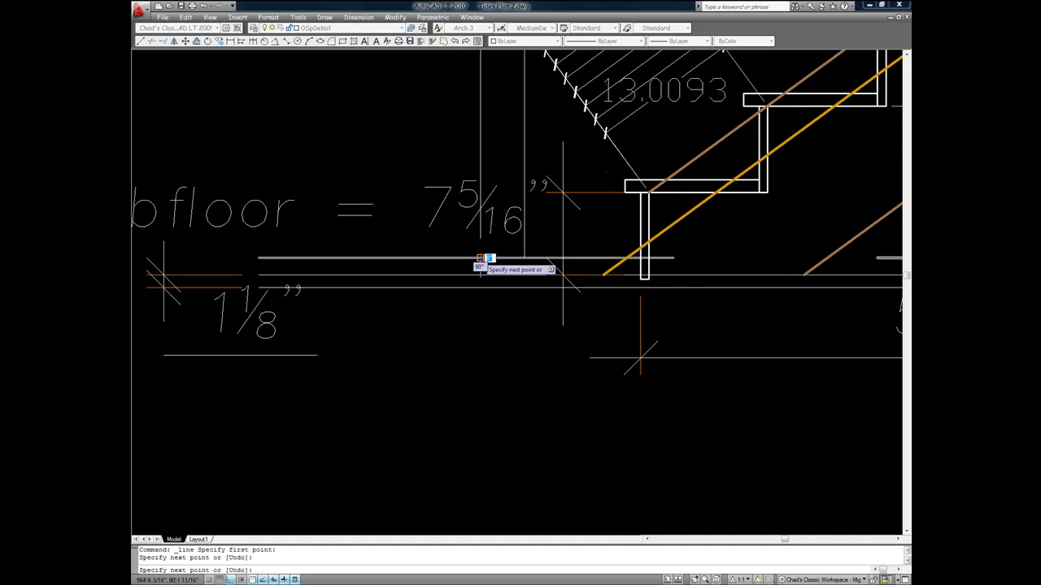
key("Escape")
type("divide")
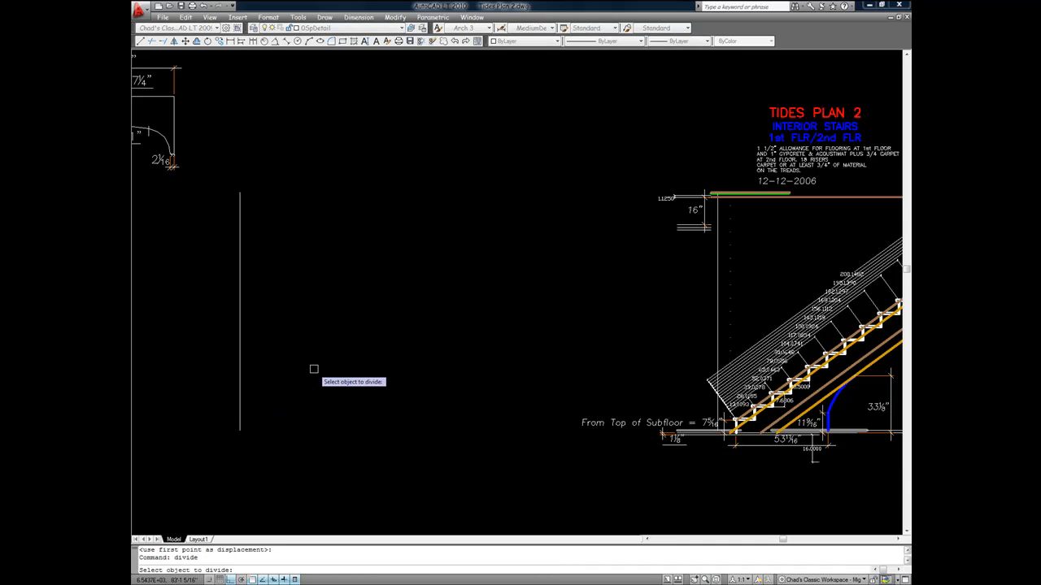
Divide the vertical floor-to-floor height line into 18 equal segments.
left_click(240, 328)
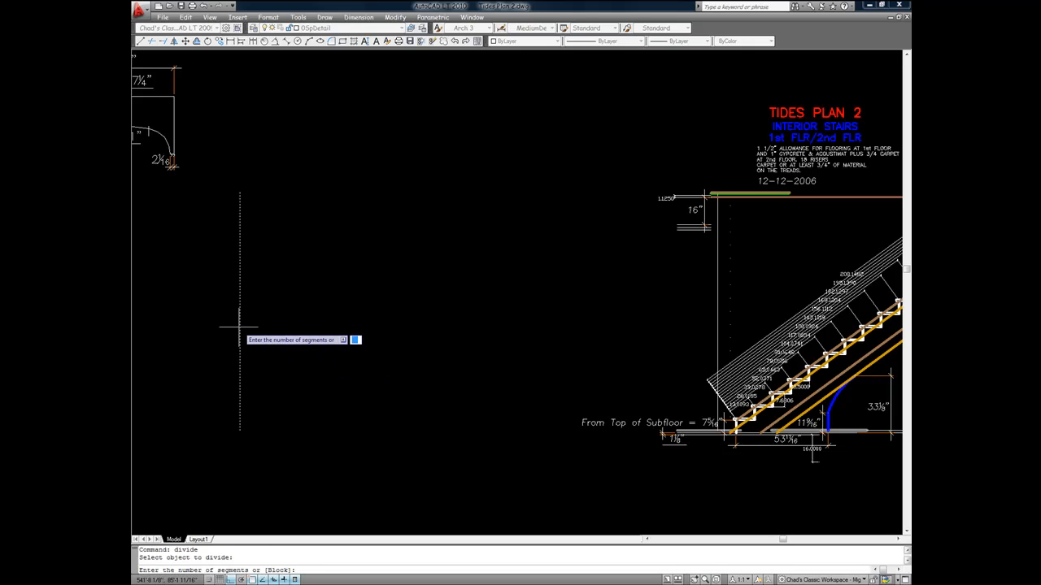
type("18")
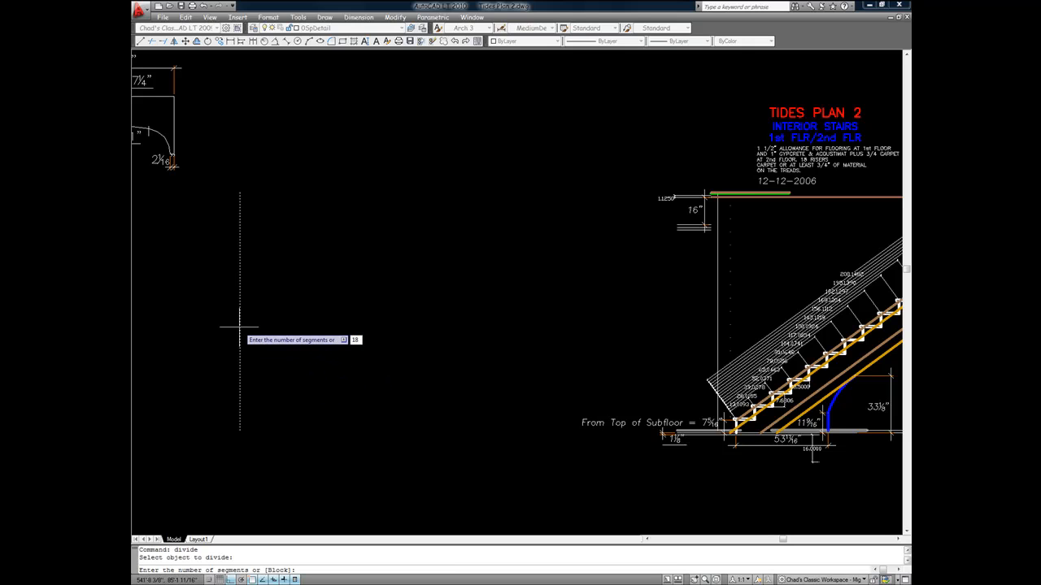
key("Return")
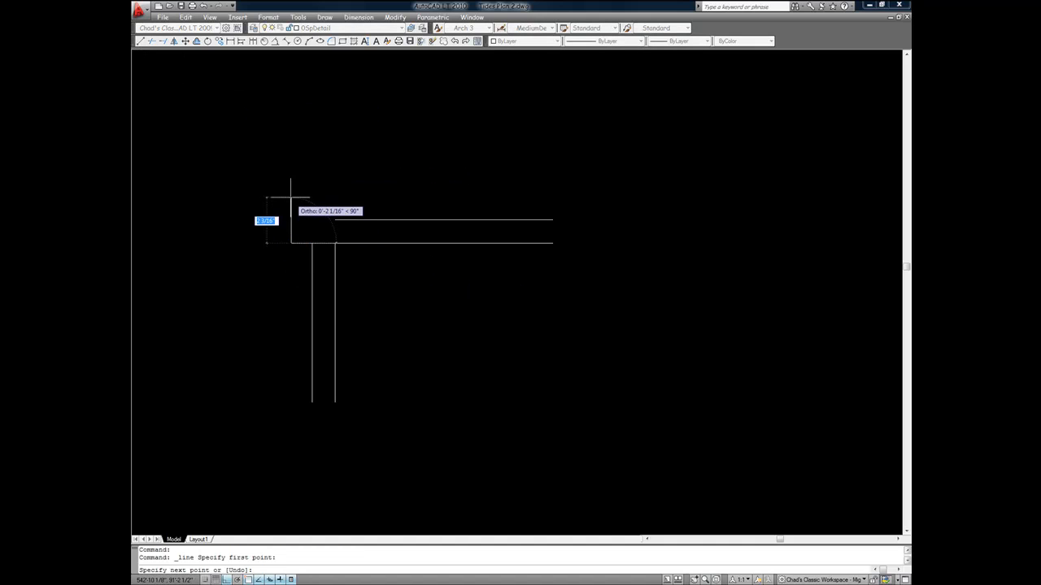
Offset a tread/riser edge by 1.1 to outline one step assembly.
type("1.1")
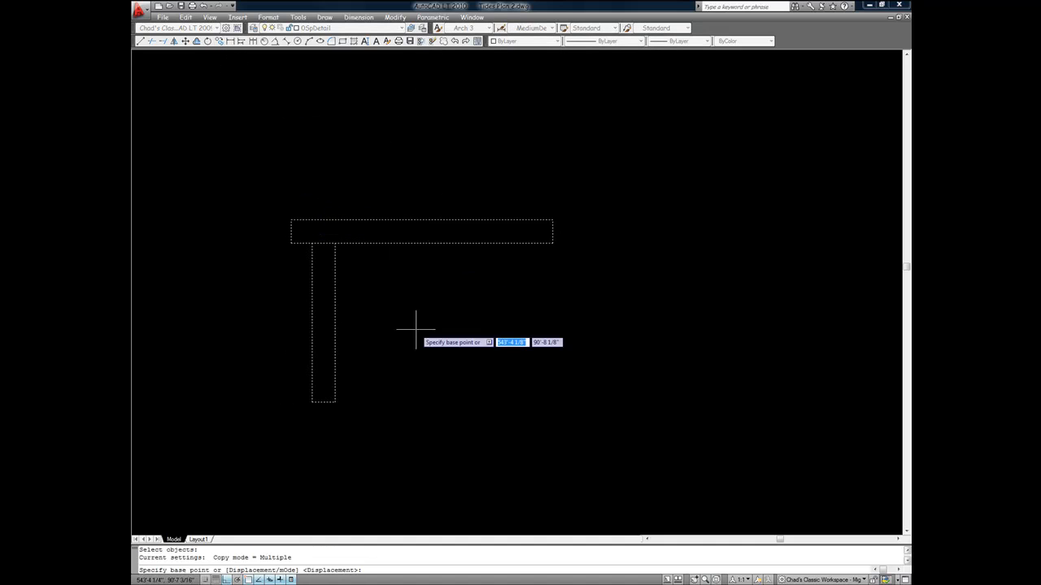
Copy the riser-and-tread assembly from its corner base point step after step up the flight.
left_click(414, 329)
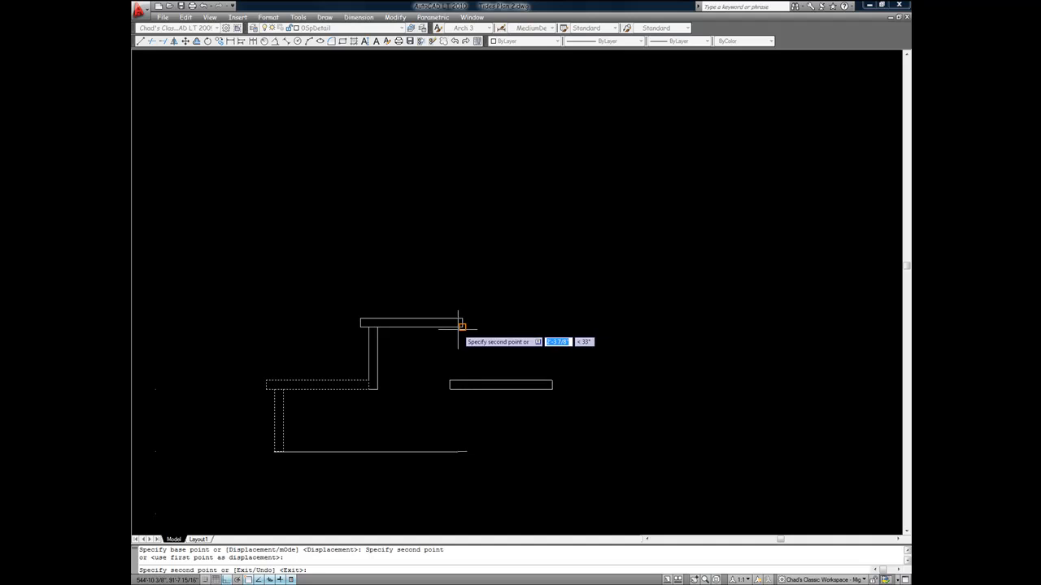
mouse_move(556, 264)
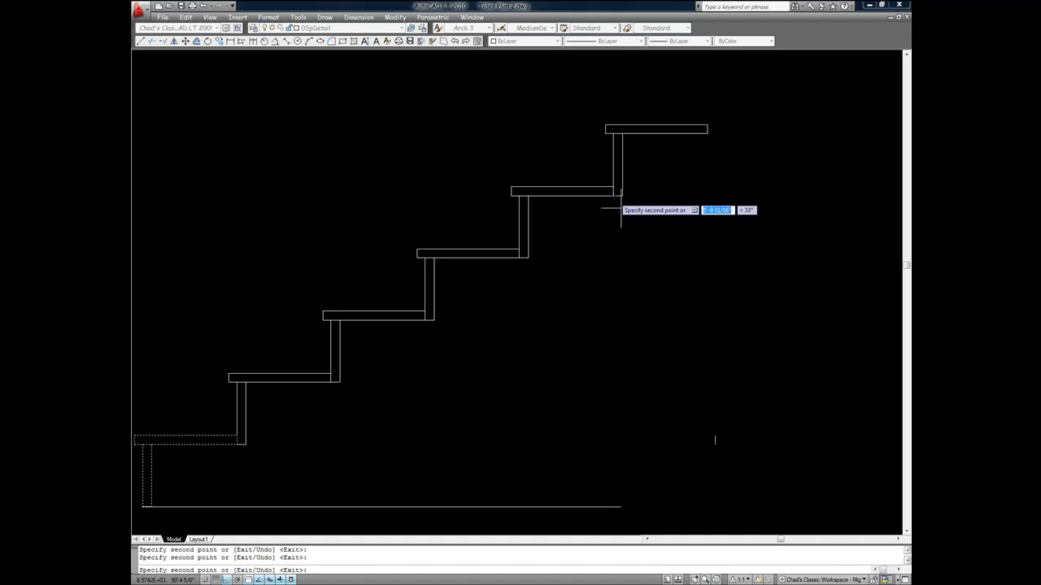
key("Escape")
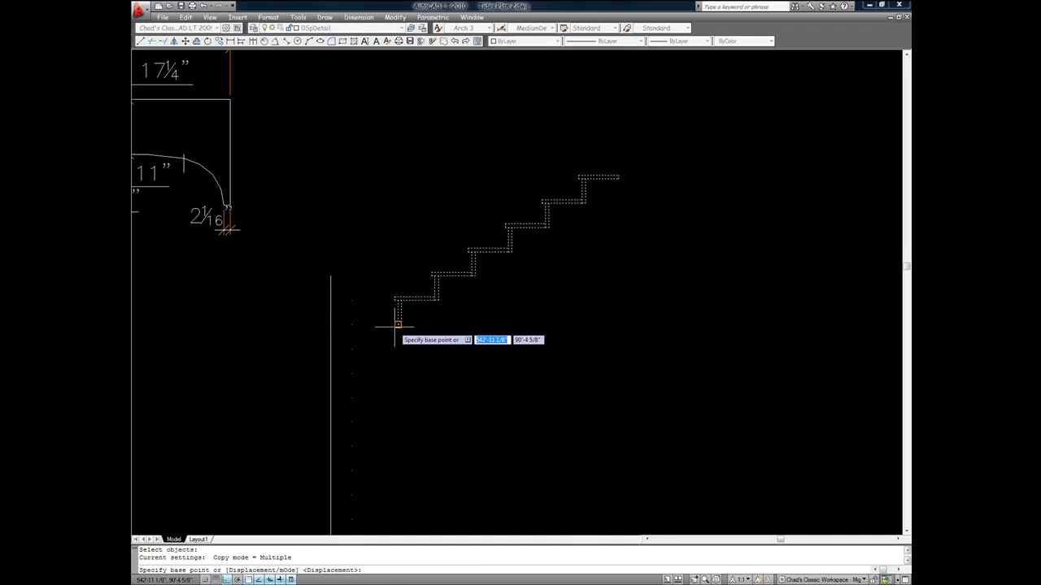
left_click(397, 324)
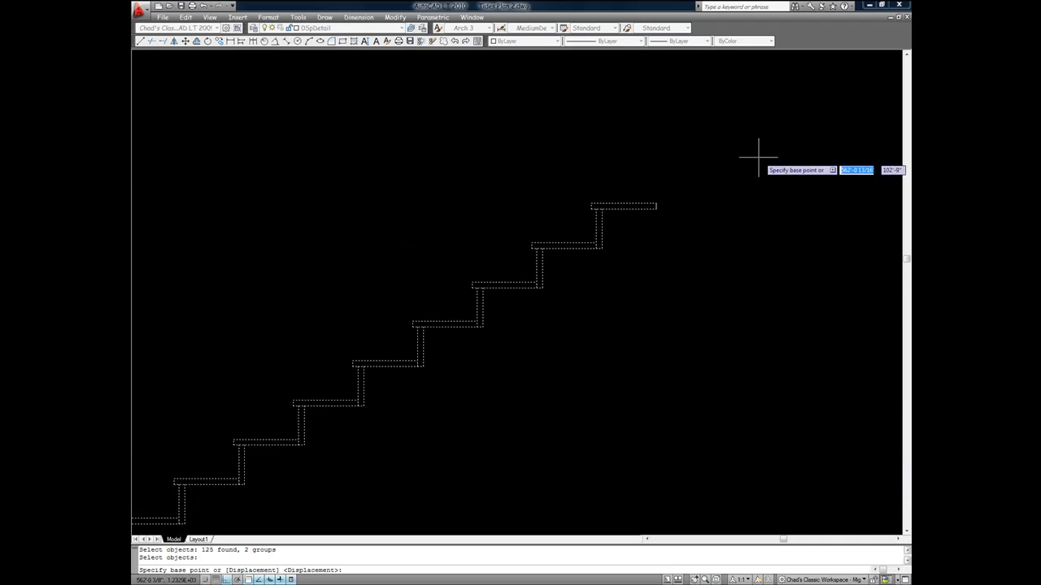
mouse_move(657, 203)
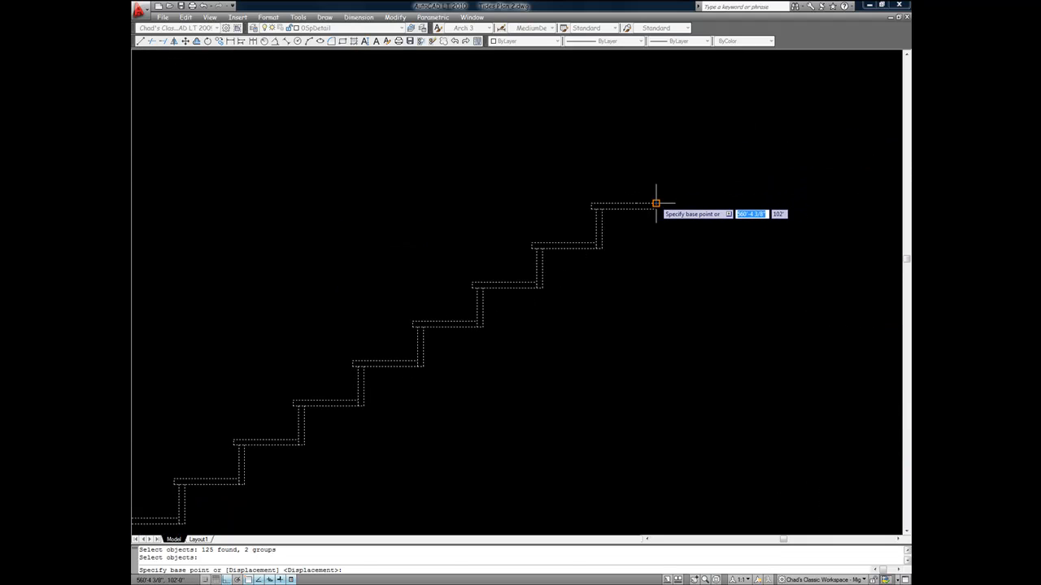
Move the flight from its top tread corner onto the upper floor line.
left_click(657, 203)
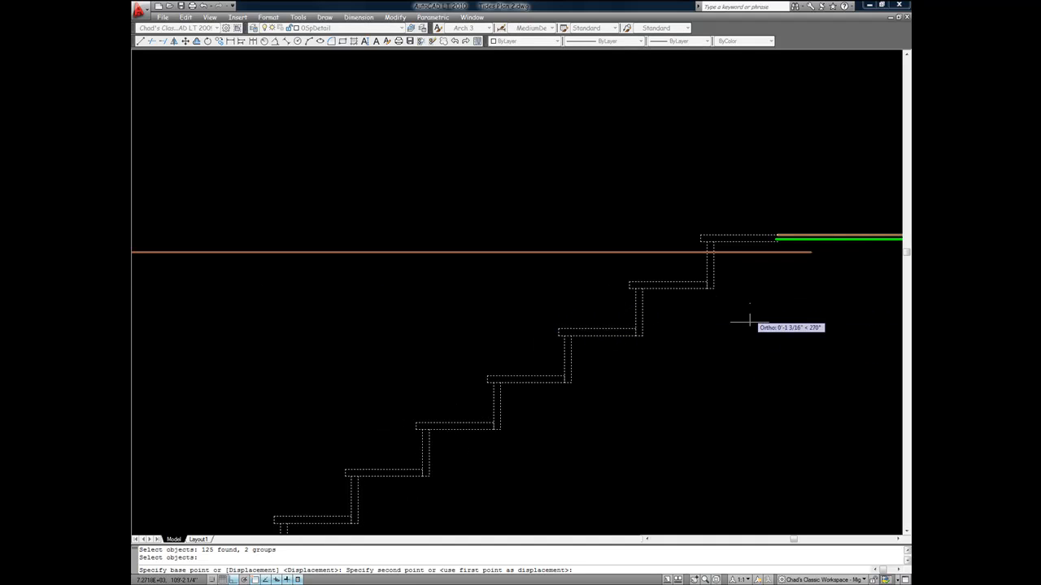
left_click(748, 322)
type(".75")
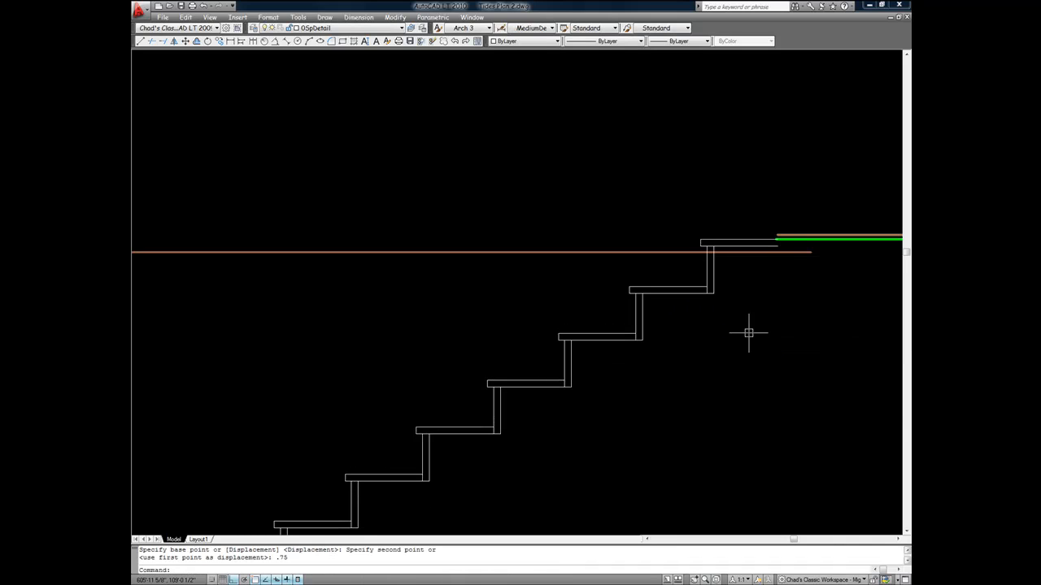
mouse_move(566, 173)
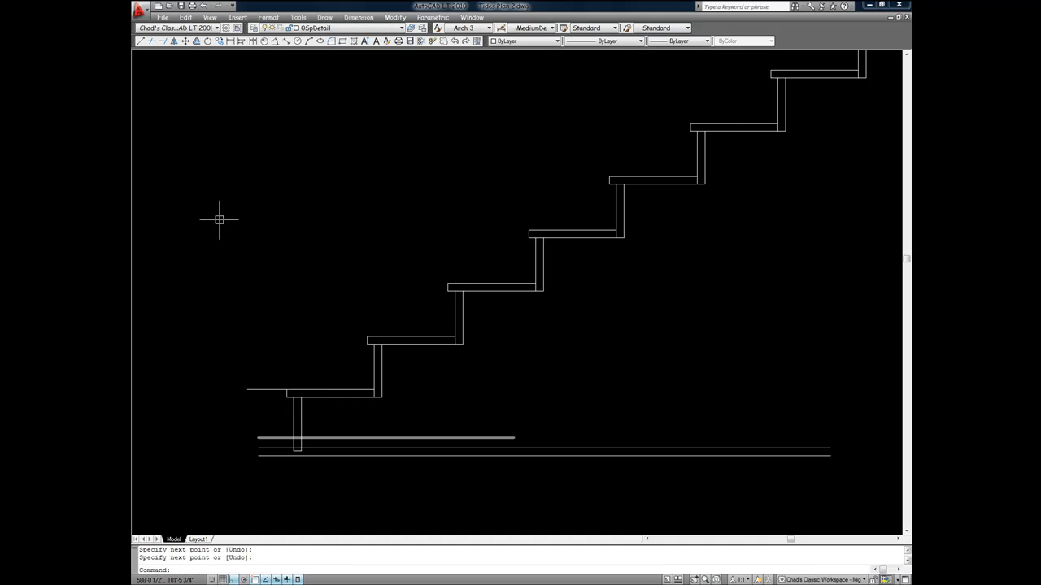
mouse_move(203, 58)
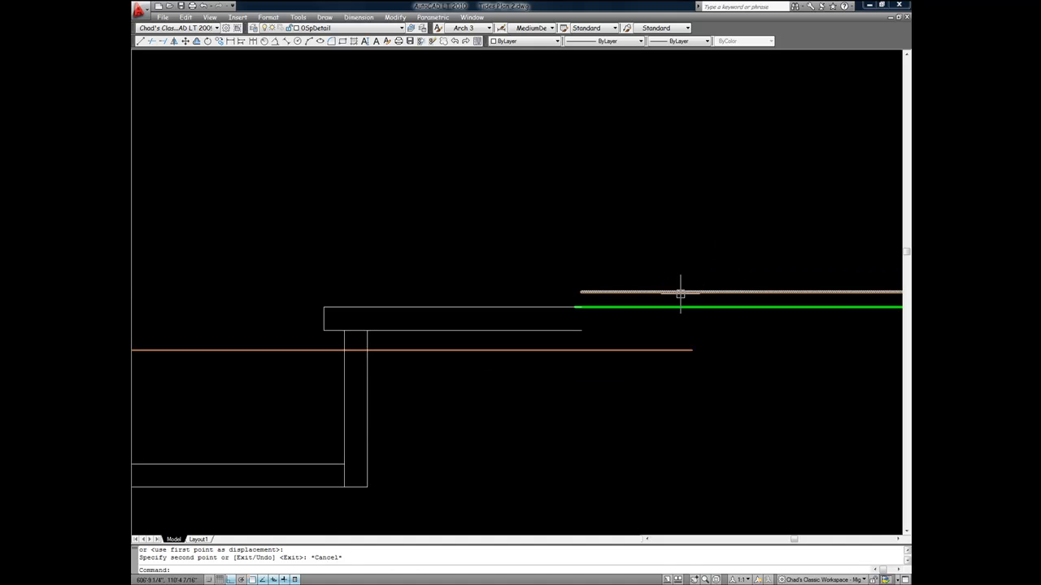
Stretch the upper floor line's end grip left past the top tread.
left_click(582, 292)
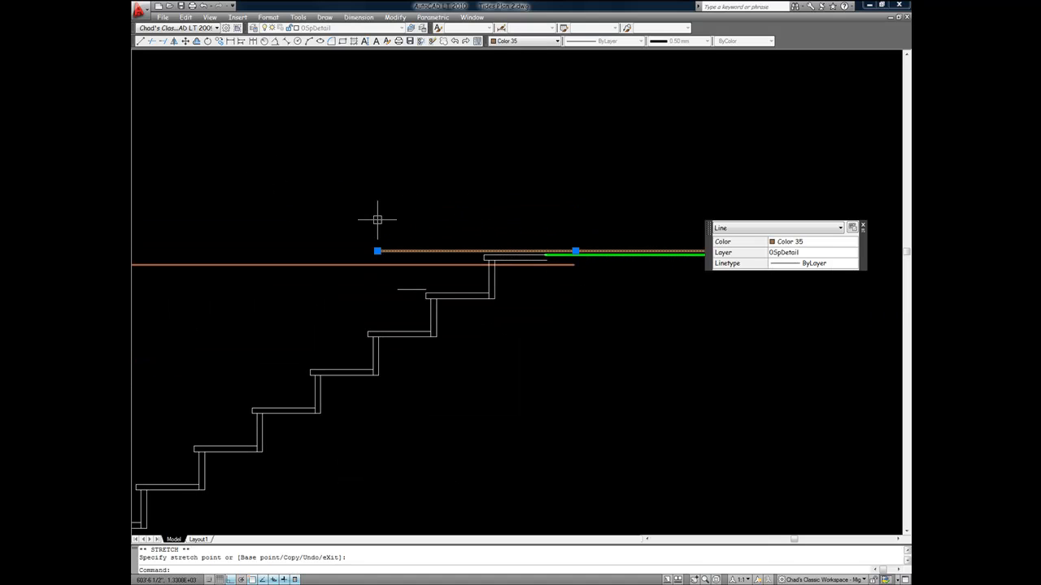
key("Escape")
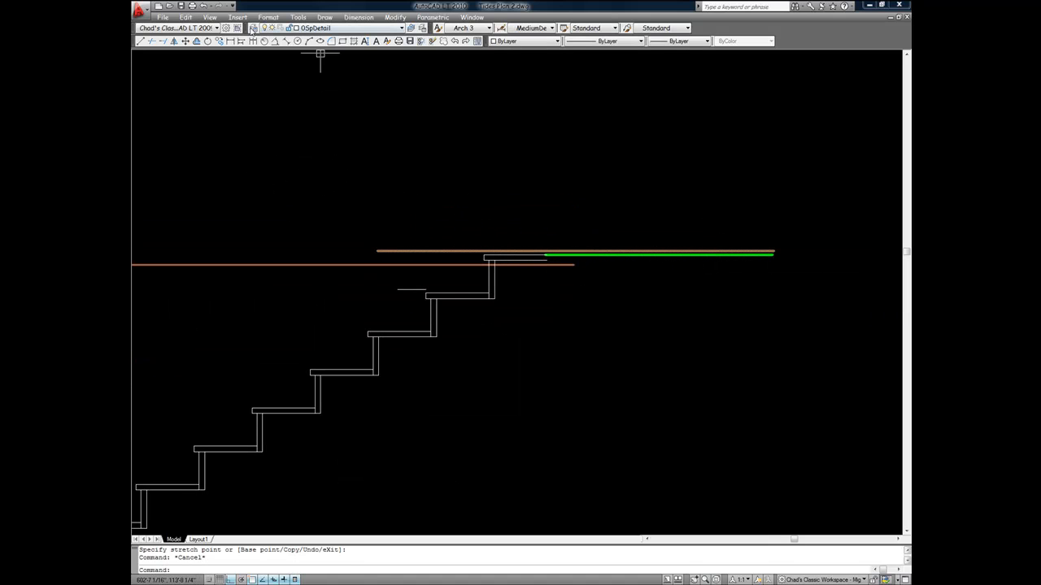
left_click(358, 16)
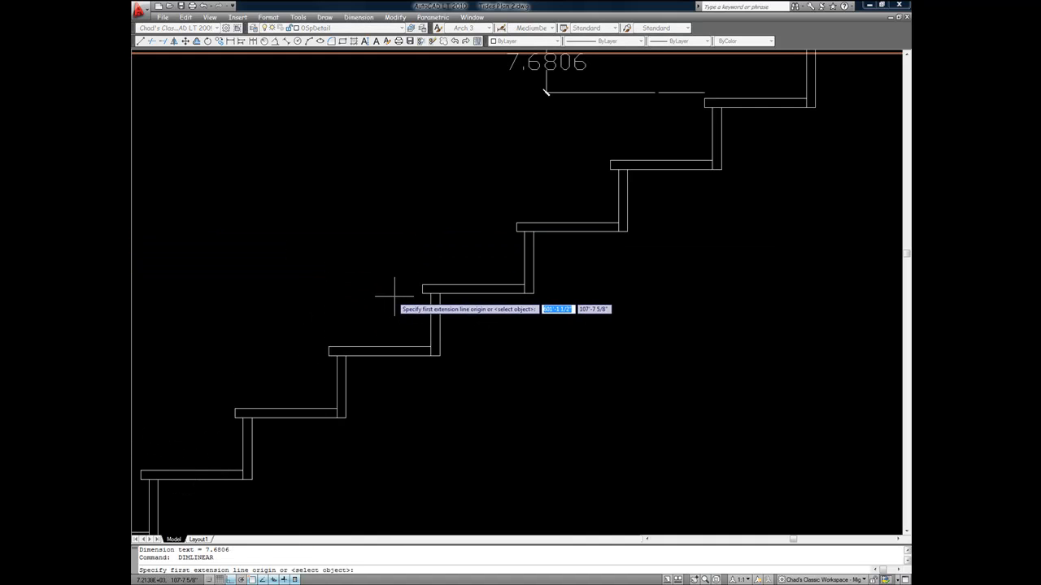
Add linear dimensions for the top riser height and the bottom step height.
left_click(394, 293)
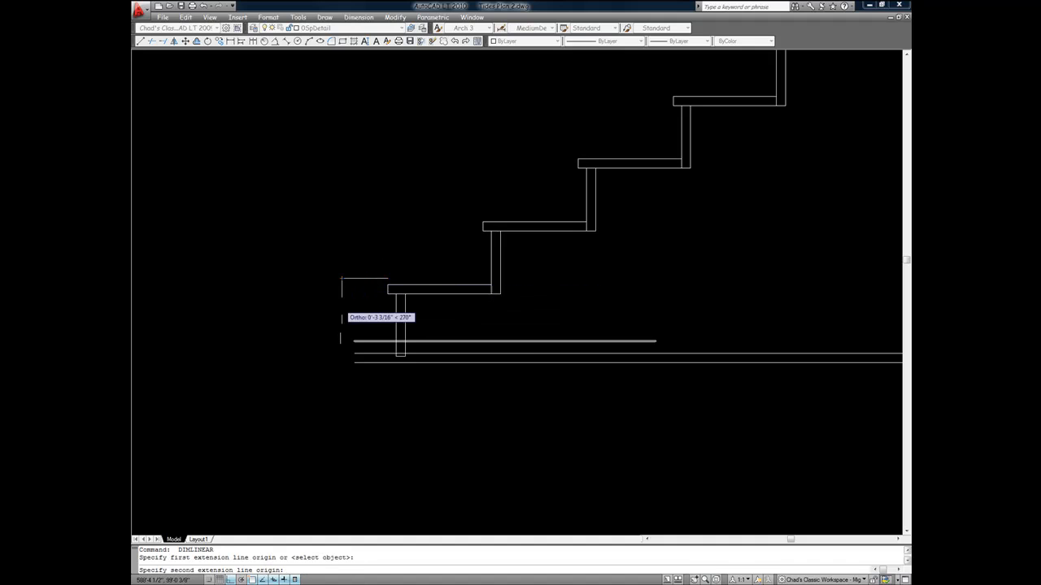
left_click(341, 340)
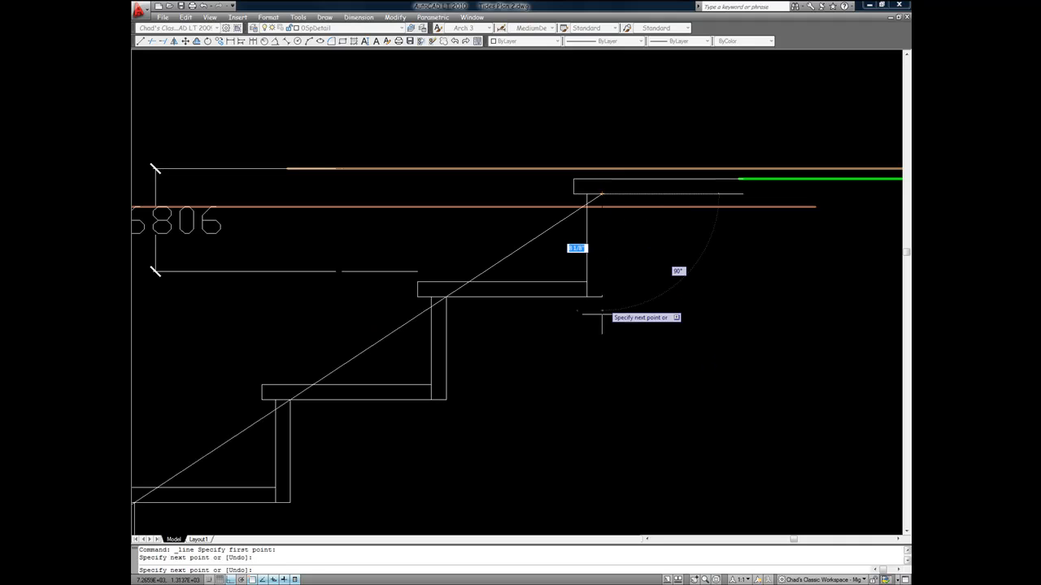
Finish the nosing line and offset the parallel stringer line below it.
key("Escape")
type("14")
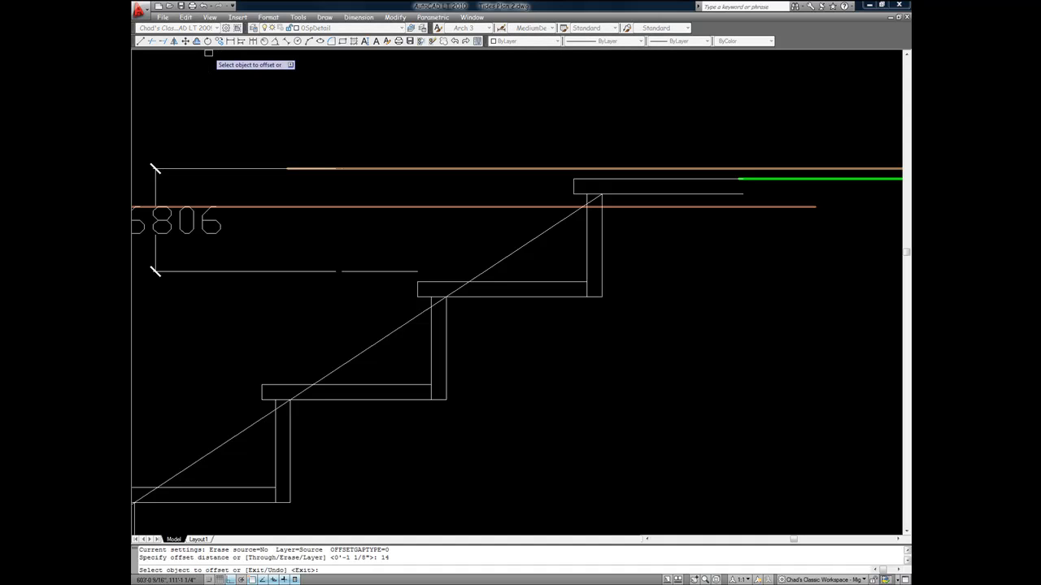
mouse_move(387, 333)
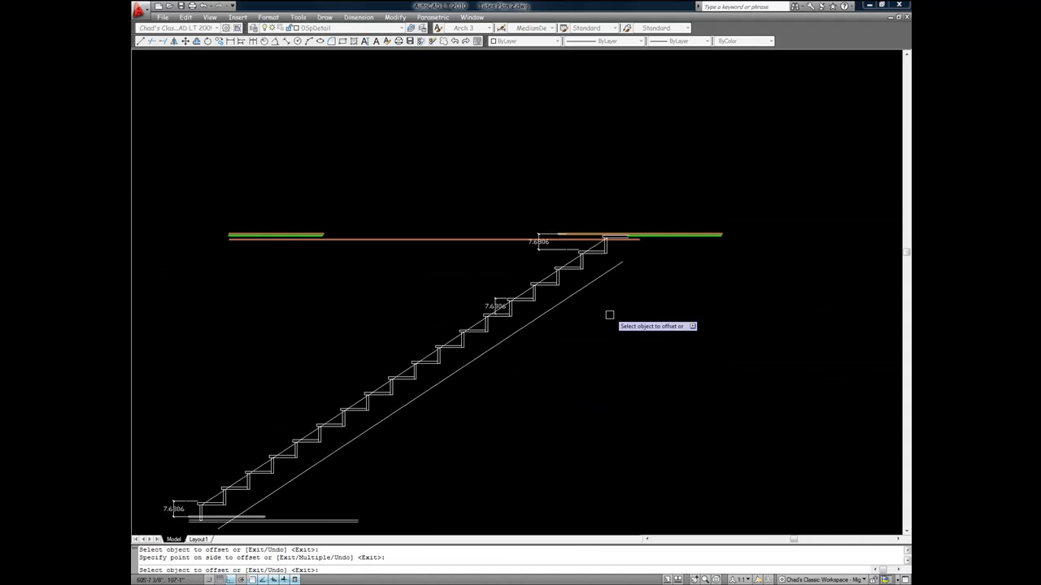
key("Escape")
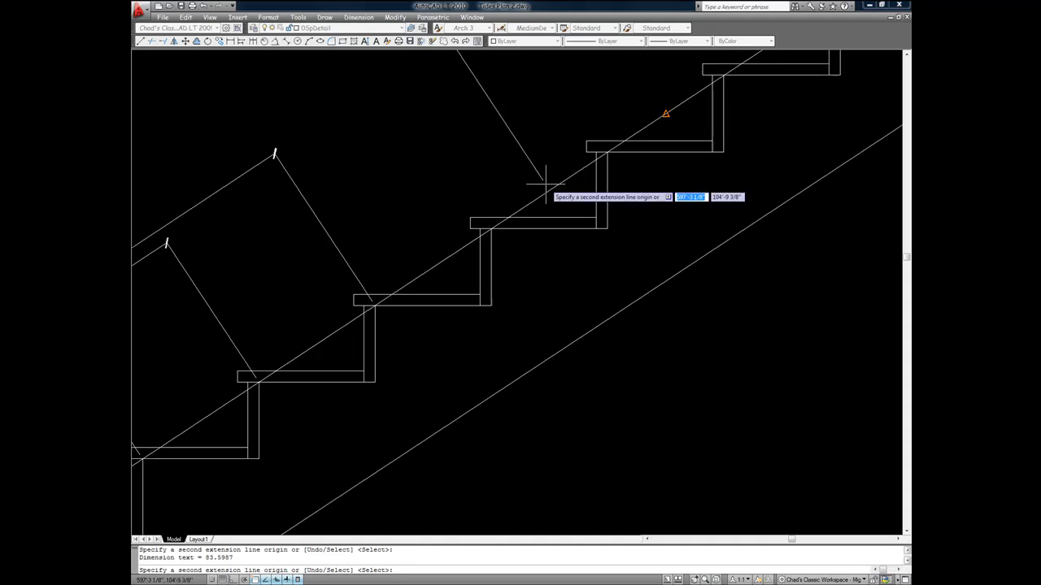
mouse_move(492, 227)
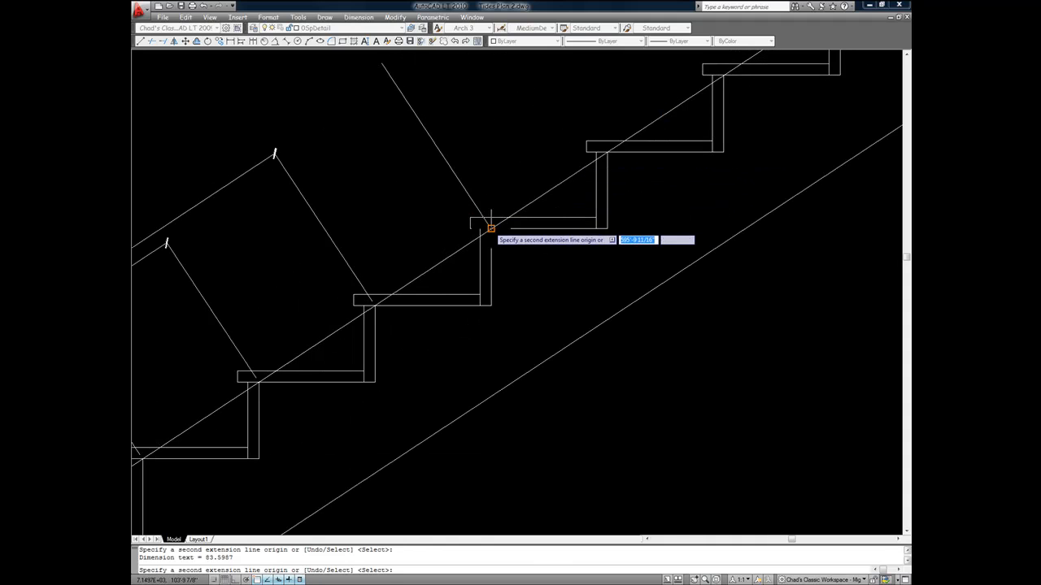
mouse_move(608, 153)
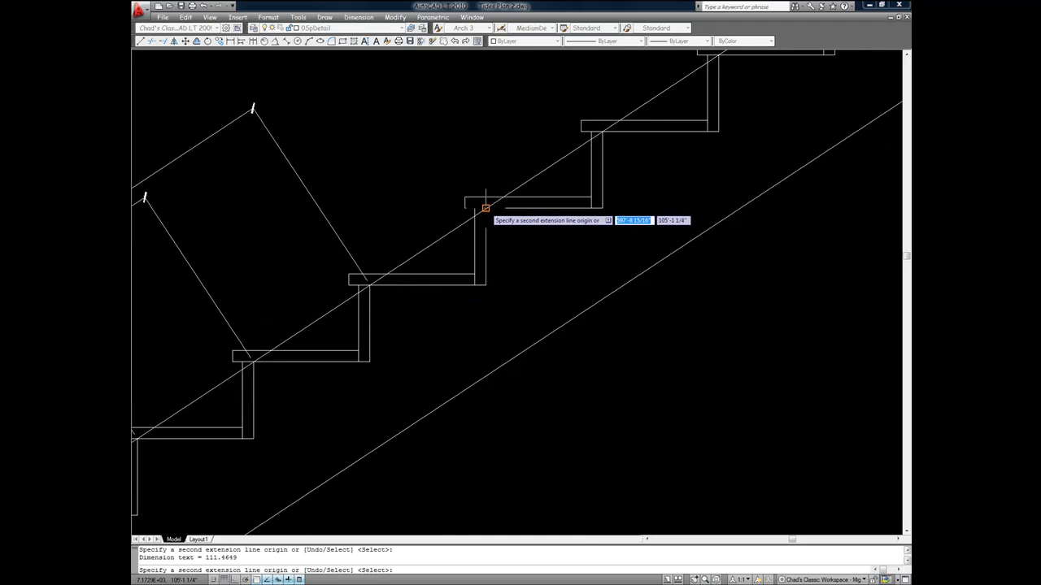
mouse_move(635, 137)
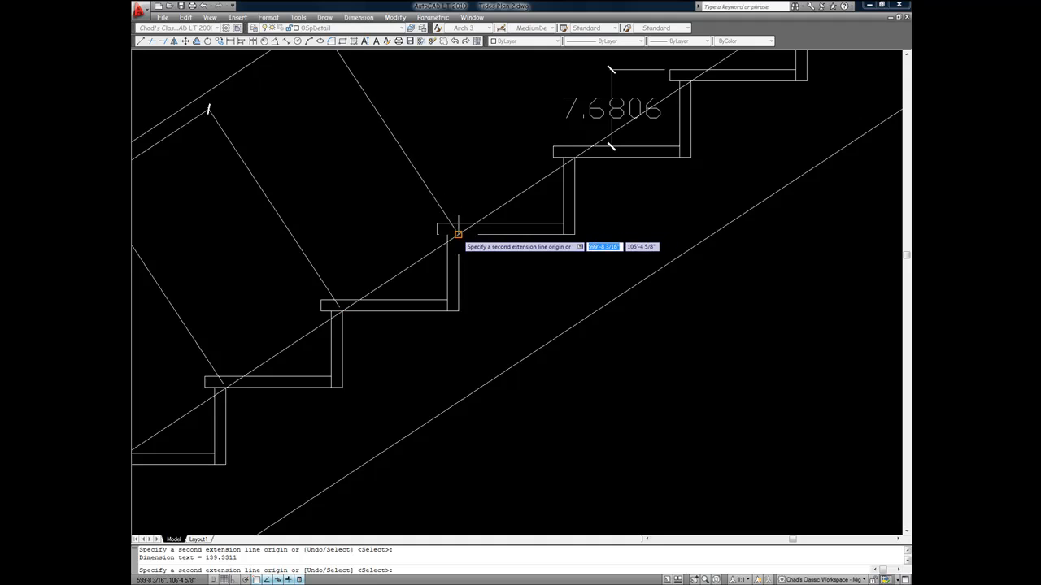
mouse_move(585, 198)
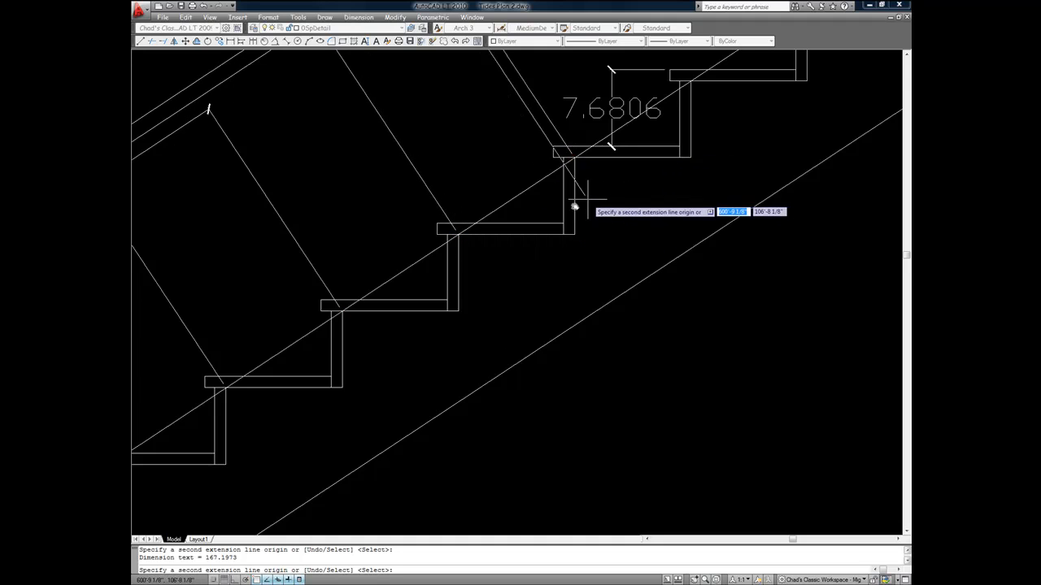